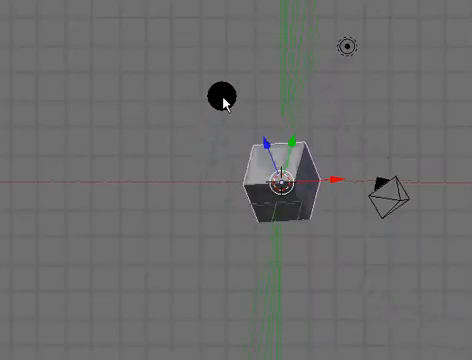
Step: Orbit the default scene to view the cube, lamp and camera from above and from lower angles
{"action": "left_click_drag", "start_coordinate": [224, 96], "coordinate": [444, 240]}
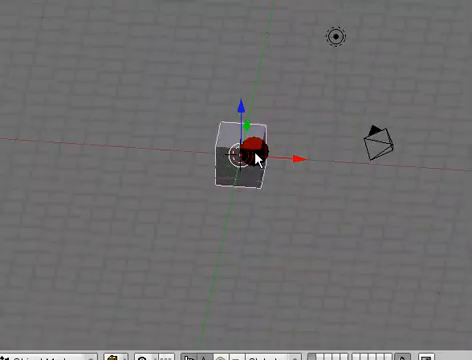
{"action": "left_click_drag", "start_coordinate": [256, 160], "coordinate": [258, 150]}
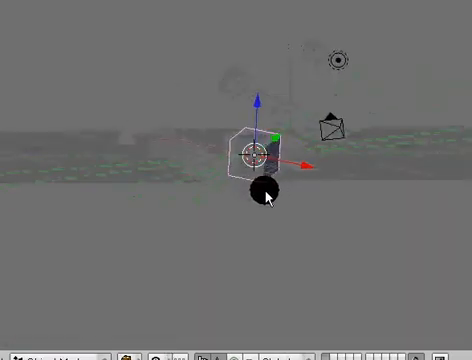
{"action": "left_click_drag", "start_coordinate": [270, 196], "coordinate": [176, 196]}
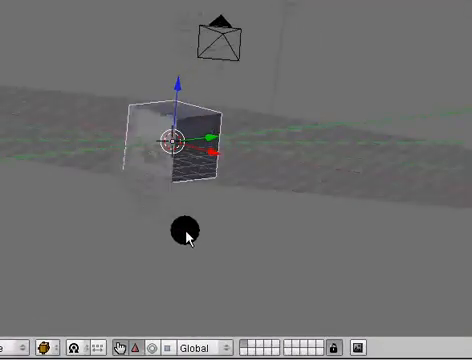
{"action": "left_click_drag", "start_coordinate": [184, 236], "coordinate": [276, 196]}
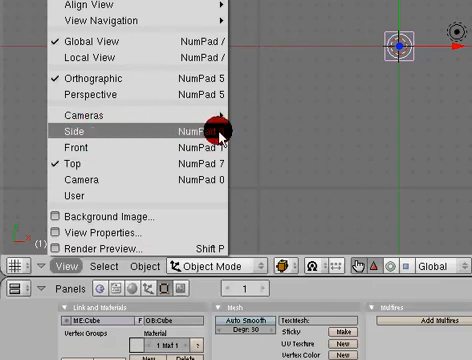
{"action": "mouse_move", "coordinate": [184, 158]}
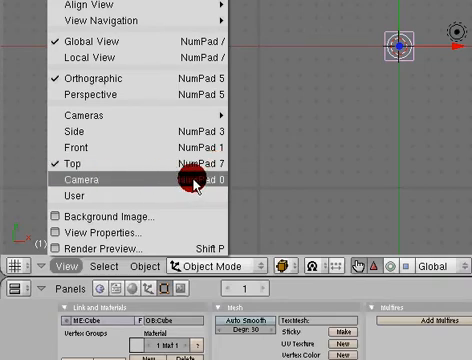
Step: Switch the 3D view to look through the scene camera, framing the cube in its border
{"action": "left_click", "coordinate": [82, 176]}
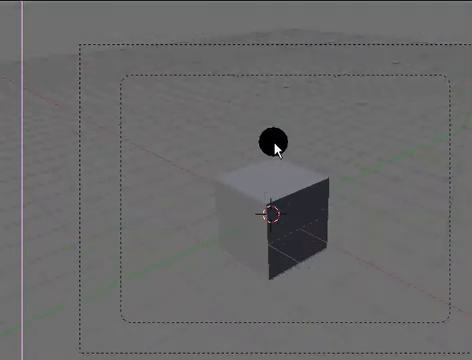
Step: Leave the camera view for a free perspective view of the cube and lamp
{"action": "left_click", "coordinate": [276, 200]}
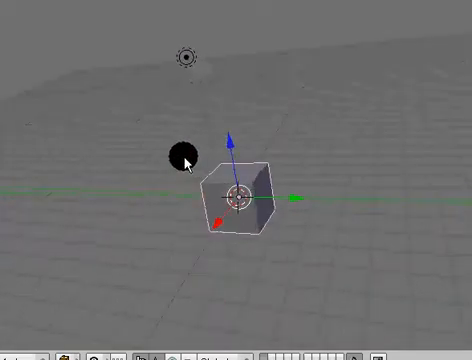
Step: Orbit to a raised angle showing the cube together with the lamp and camera
{"action": "left_click_drag", "start_coordinate": [238, 196], "coordinate": [110, 120]}
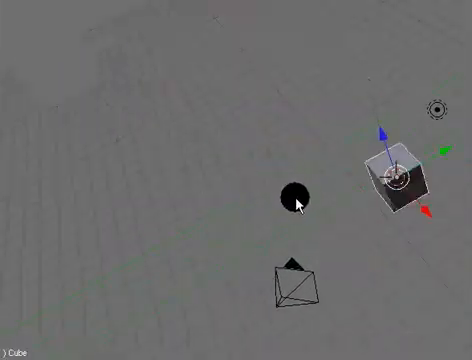
{"action": "left_click_drag", "start_coordinate": [300, 200], "coordinate": [280, 150]}
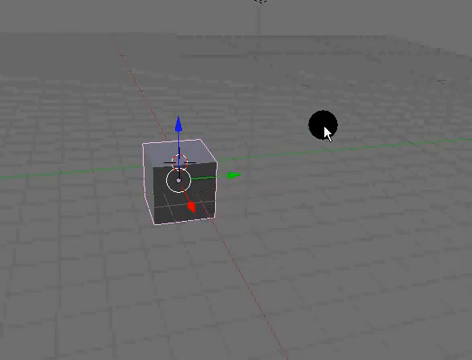
Step: Rotate the cube freely into a tilted orientation and reposition it slightly
{"action": "left_click_drag", "start_coordinate": [324, 124], "coordinate": [290, 222]}
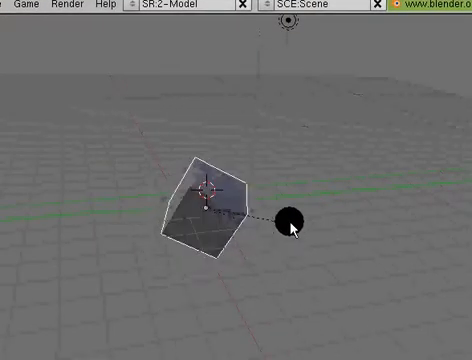
{"action": "left_click_drag", "start_coordinate": [290, 224], "coordinate": [230, 176]}
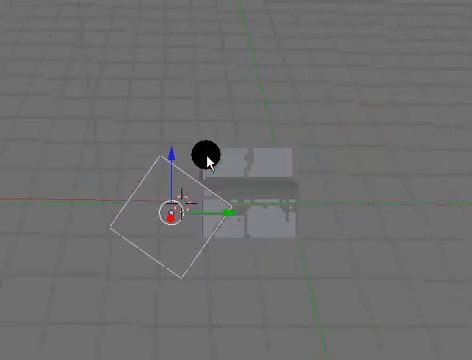
{"action": "left_click_drag", "start_coordinate": [204, 160], "coordinate": [184, 256]}
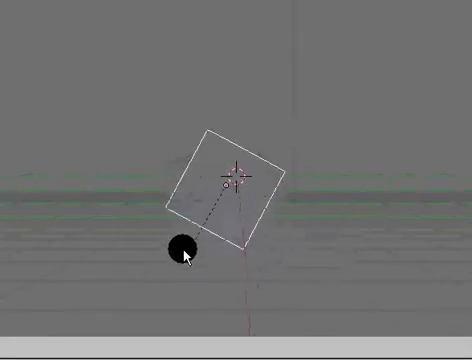
{"action": "left_click_drag", "start_coordinate": [184, 252], "coordinate": [318, 72]}
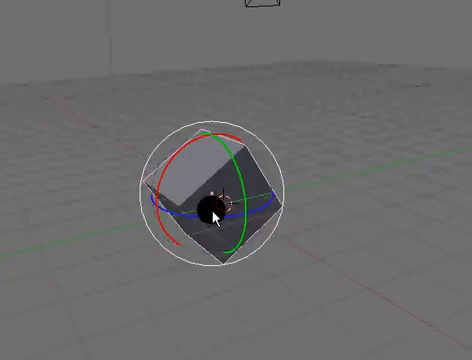
Step: Turn the tilted cube around one axis ring, then around a second axis
{"action": "left_click_drag", "start_coordinate": [210, 210], "coordinate": [248, 210]}
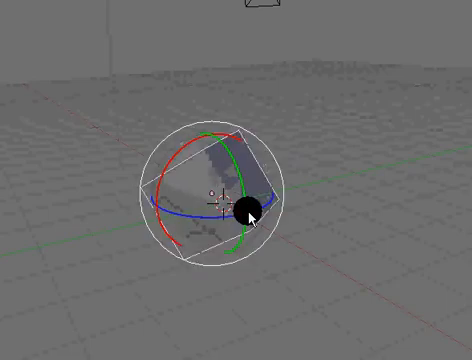
{"action": "left_click_drag", "start_coordinate": [250, 210], "coordinate": [140, 96]}
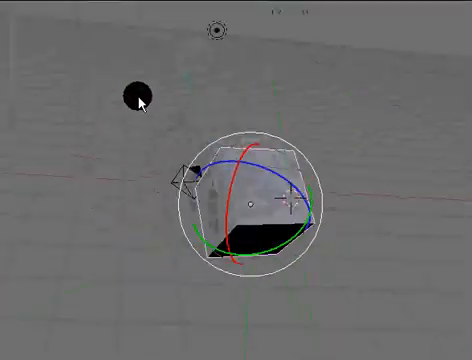
{"action": "left_click_drag", "start_coordinate": [136, 96], "coordinate": [236, 268]}
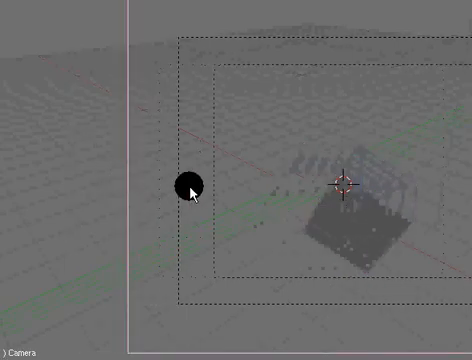
Step: Select the rotated cube while looking through the camera so its move handles appear
{"action": "left_click", "coordinate": [350, 220]}
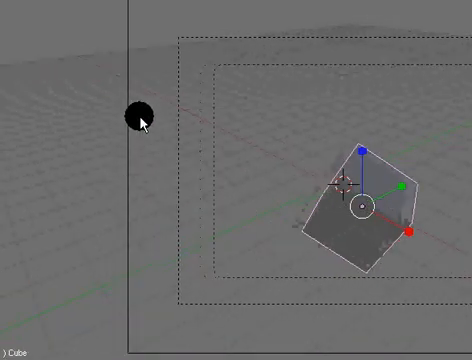